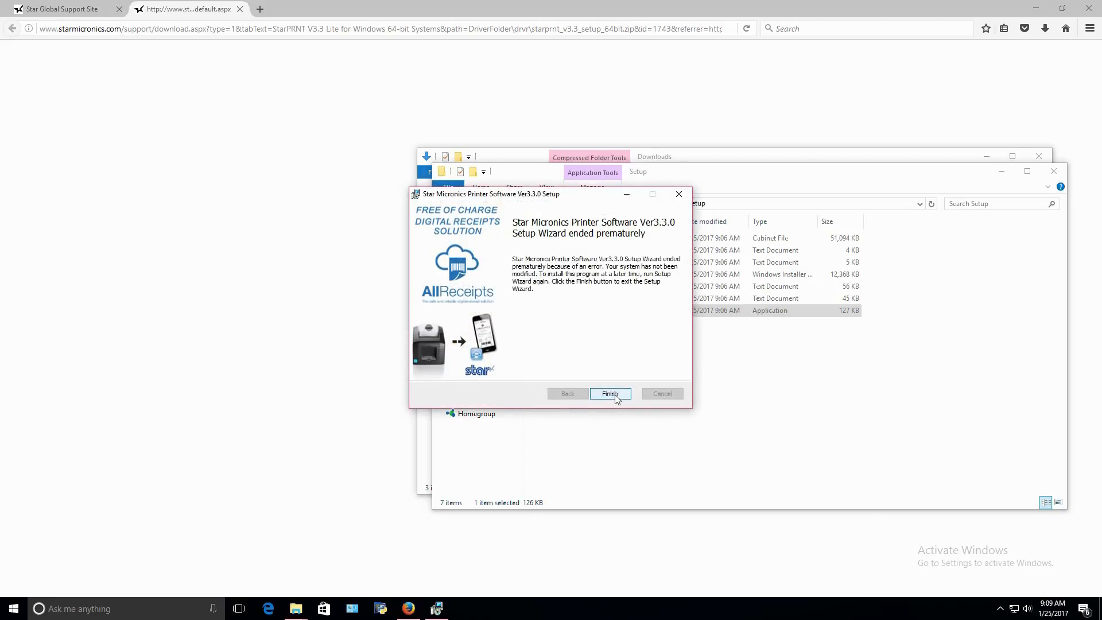
Close the Star Micronics setup wizard that ended prematurely.
left_click(608, 394)
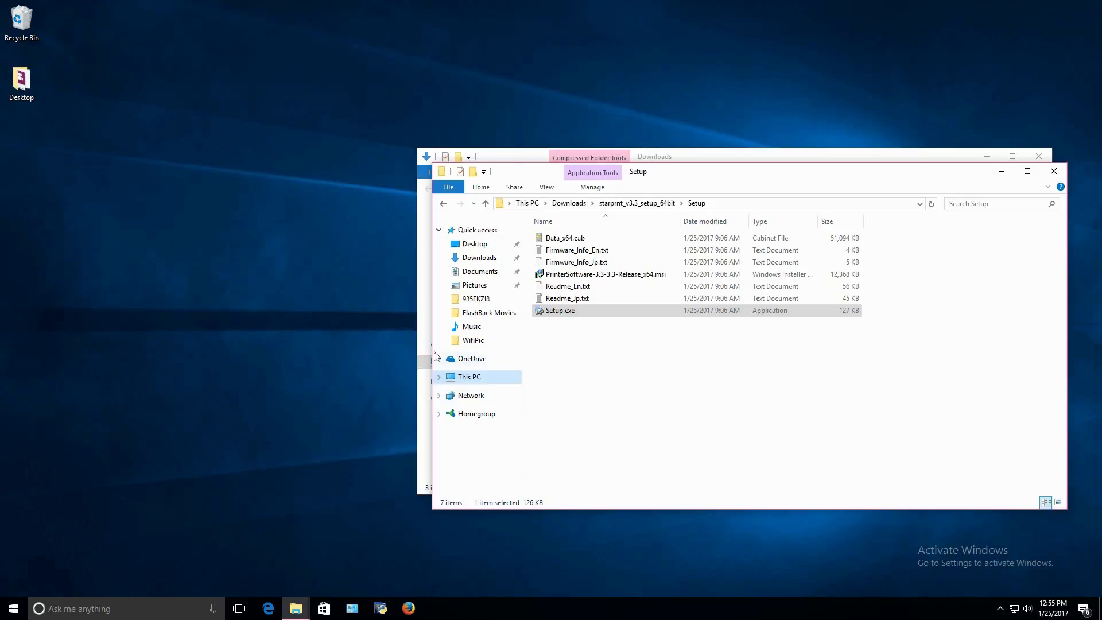
mouse_move(434, 359)
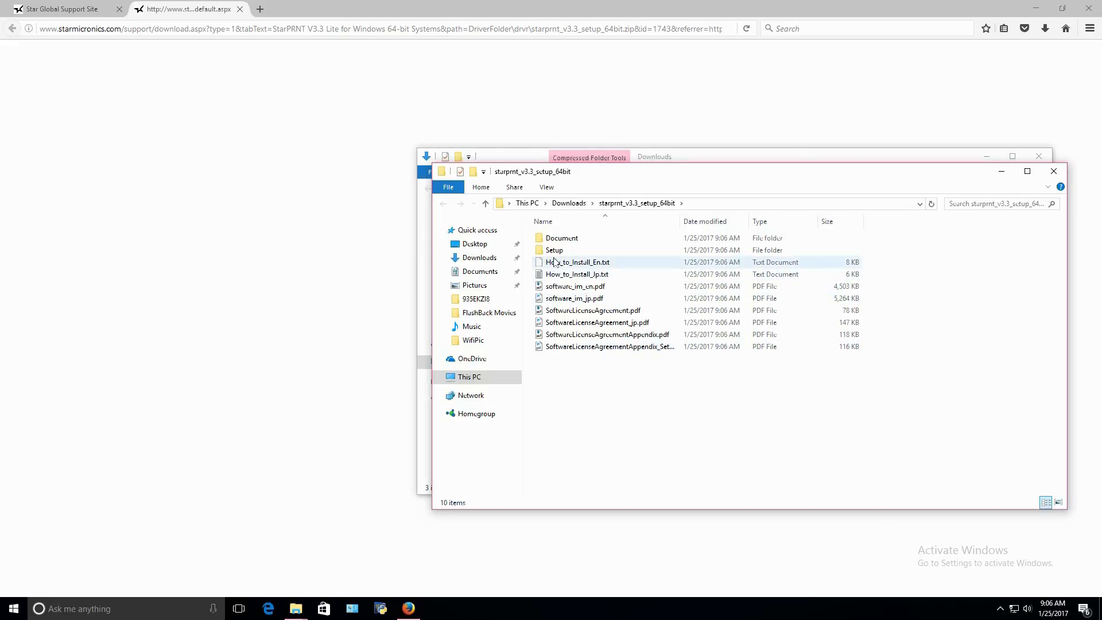
Open the Setup folder and run Setup.exe again.
double_click(554, 250)
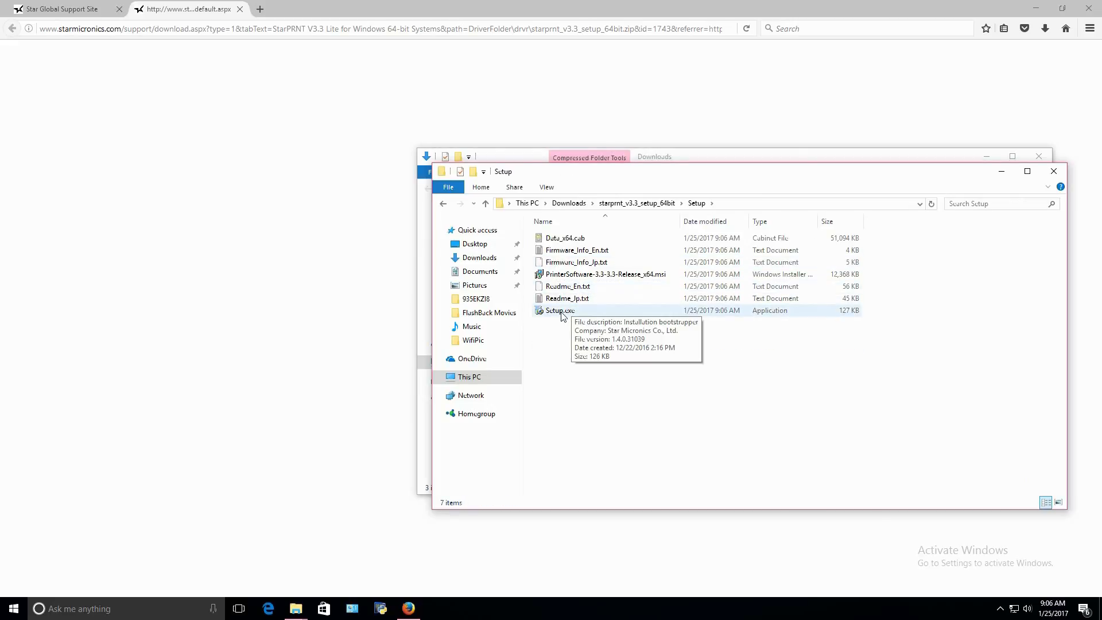
left_click(560, 310)
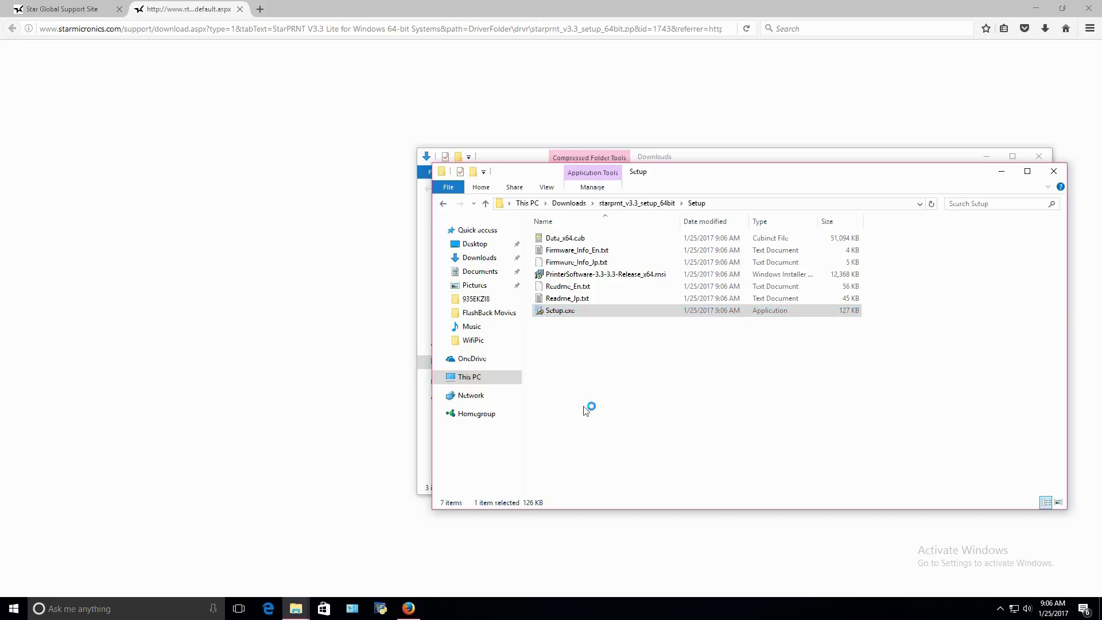
double_click(560, 310)
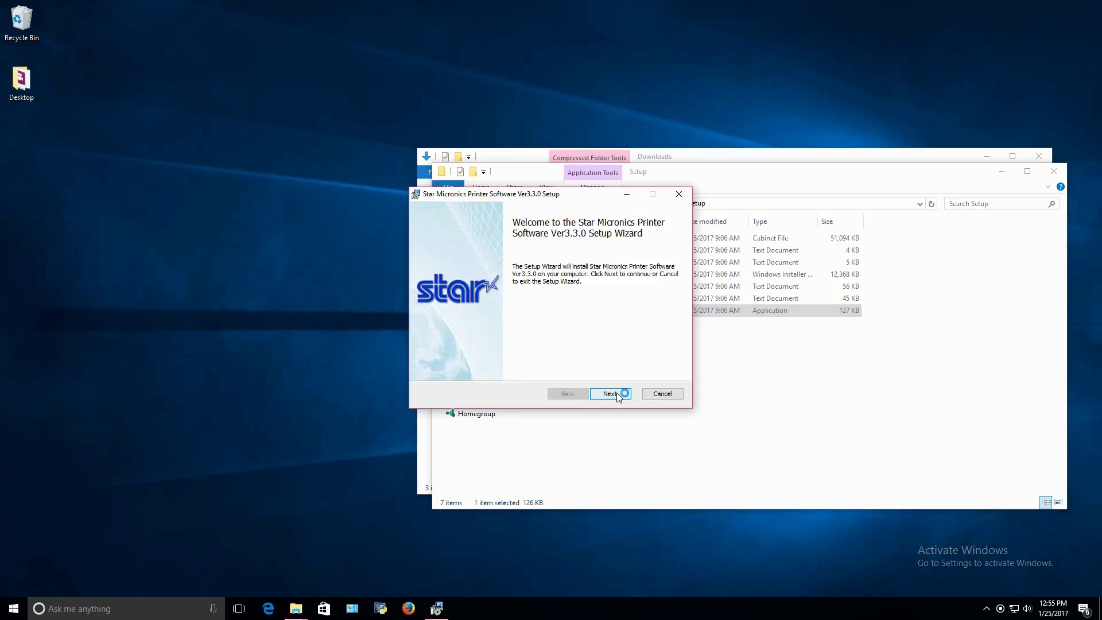
Pass the welcome page, accept the license, and start the installation.
left_click(608, 394)
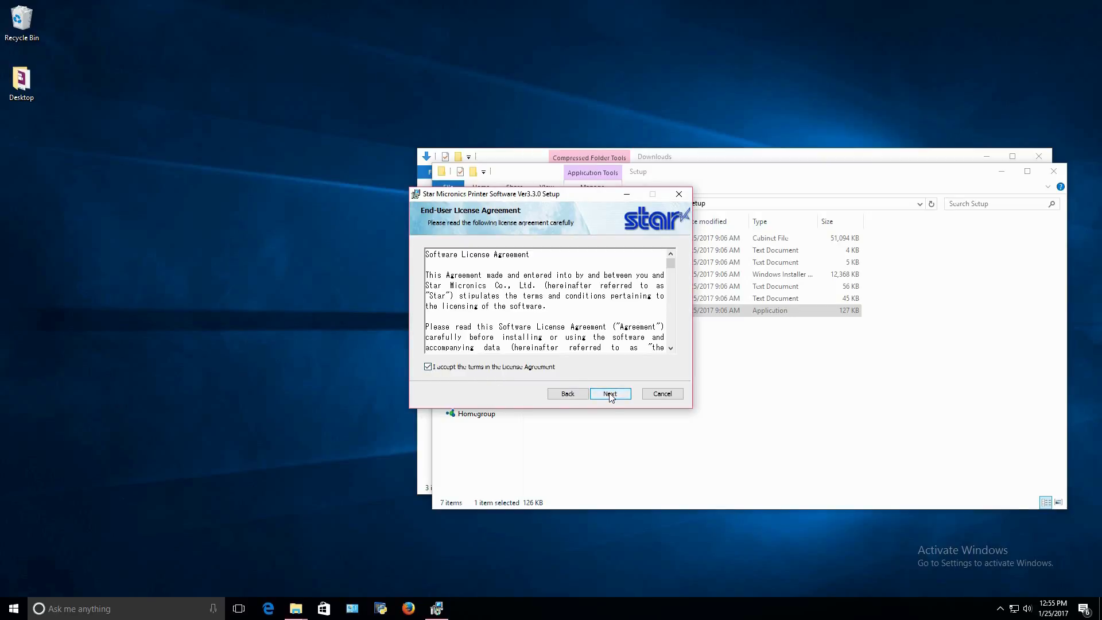
left_click(608, 393)
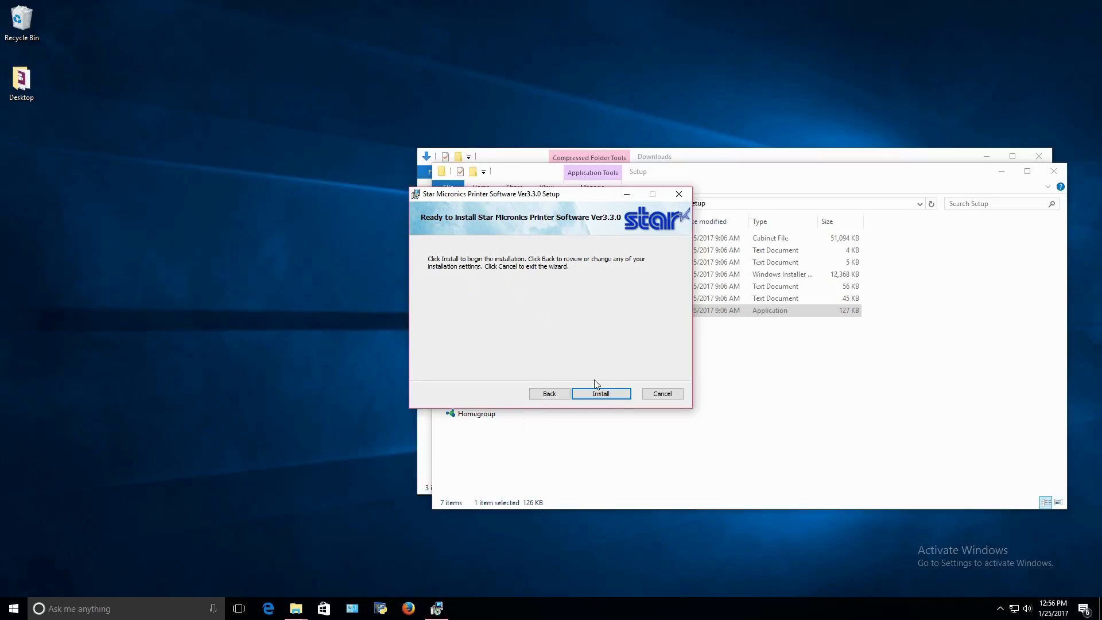
left_click(600, 393)
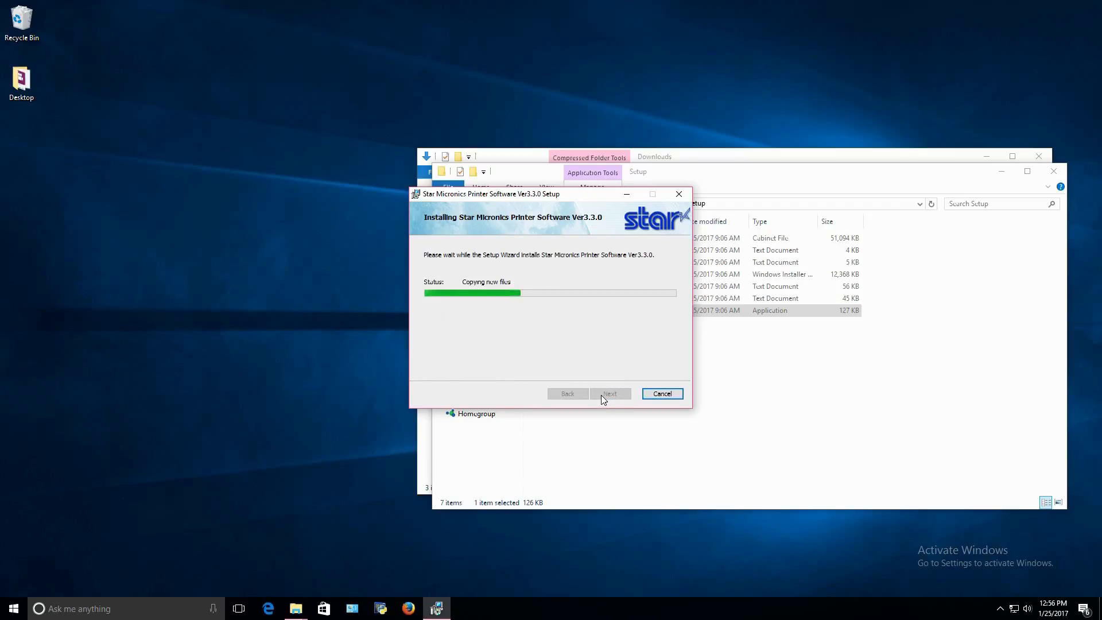